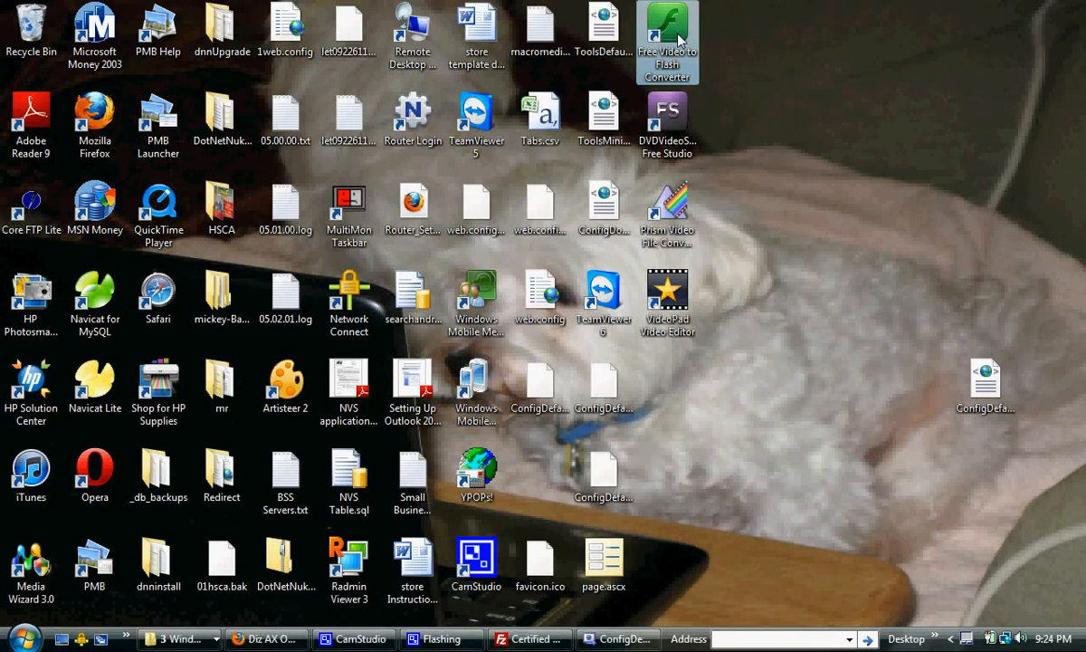
Step: Launch the converter, try FLV as output format, then return it to SWF
double_click(666, 36)
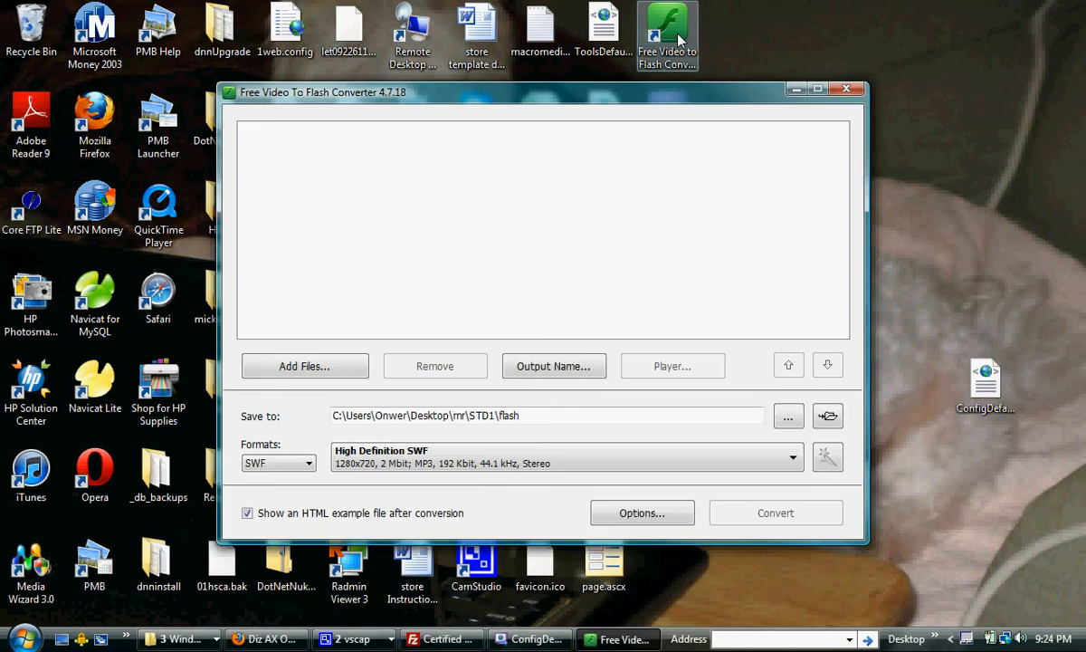
mouse_move(326, 280)
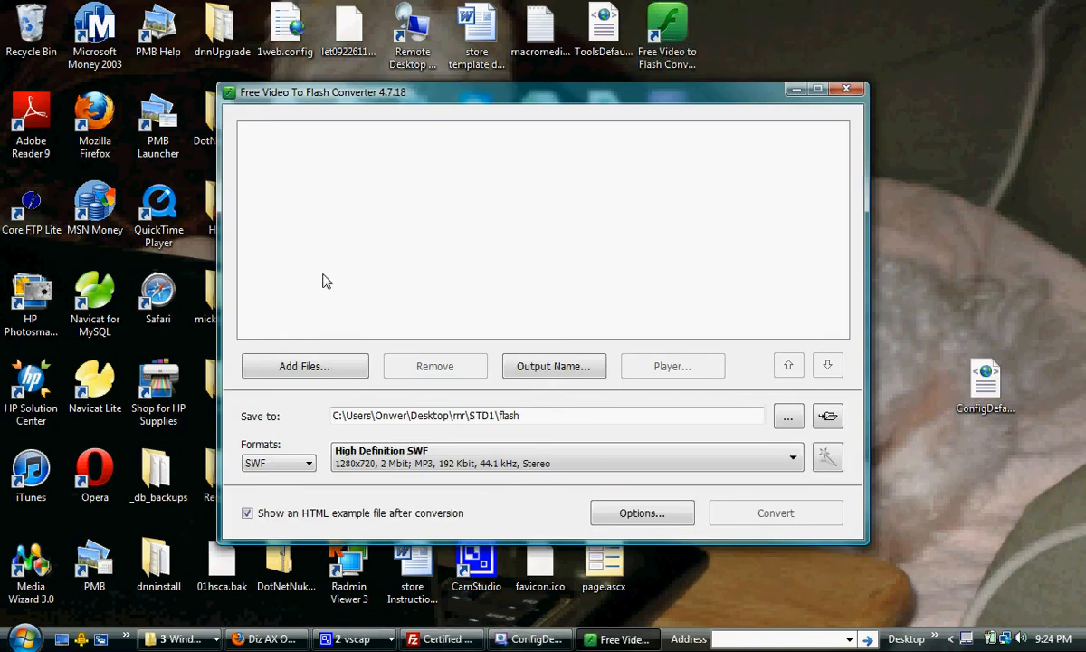
mouse_move(283, 349)
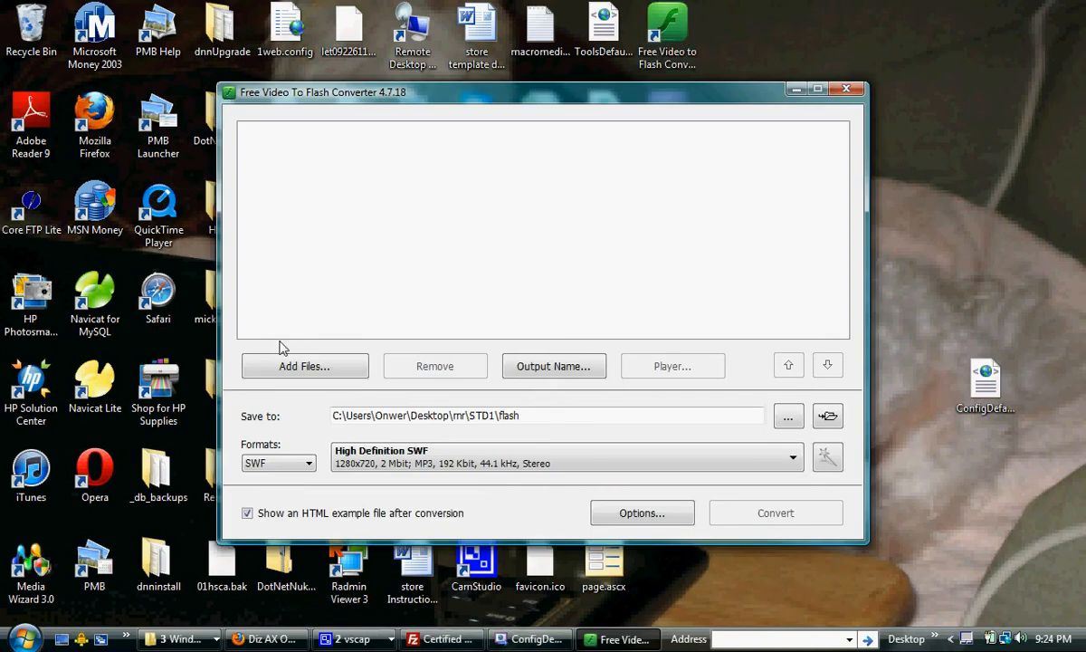
mouse_move(554, 366)
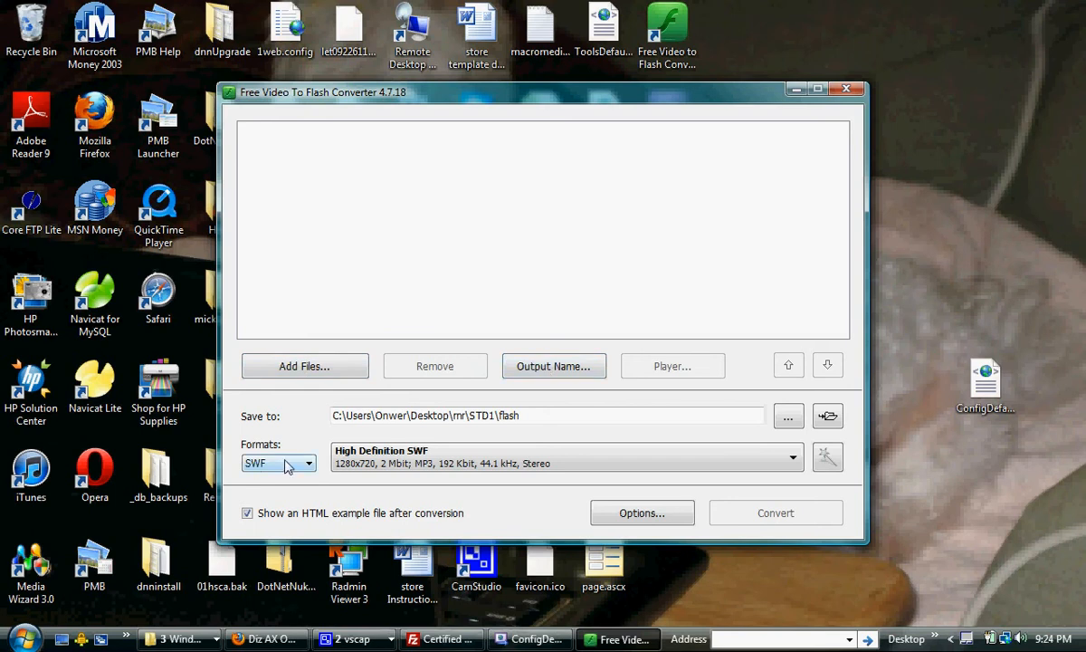
mouse_move(257, 469)
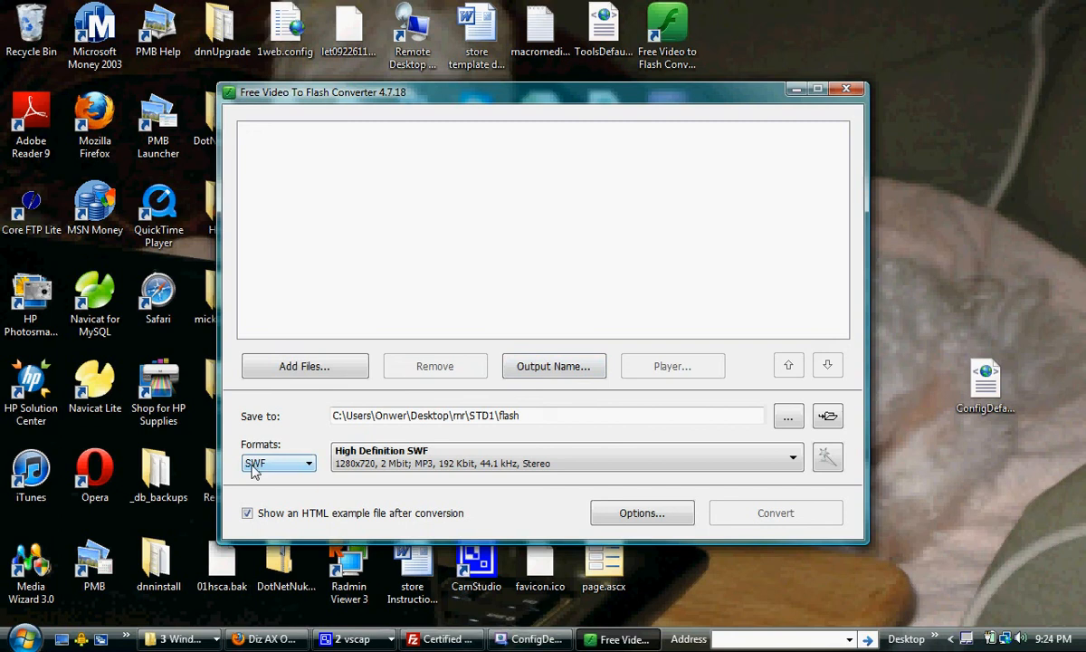
click(308, 463)
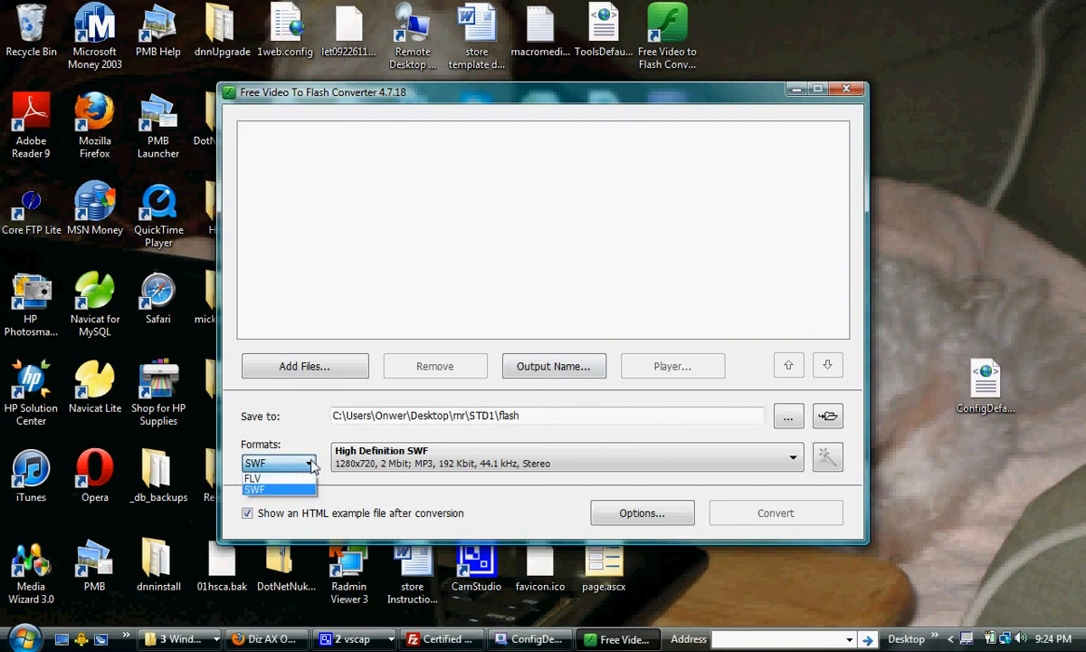
click(253, 478)
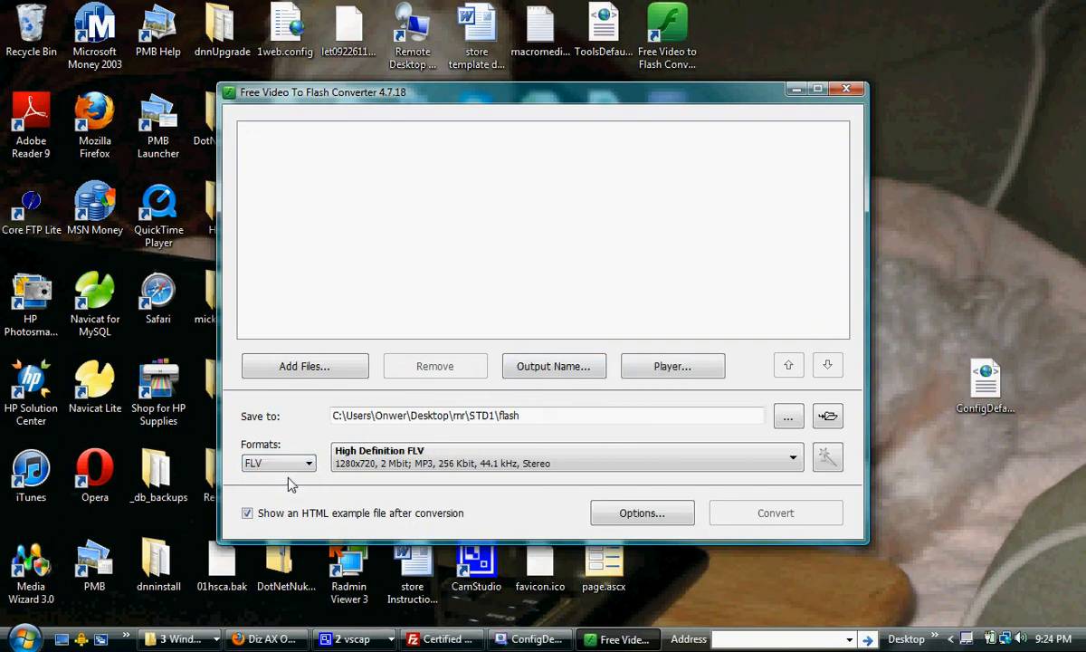
click(278, 463)
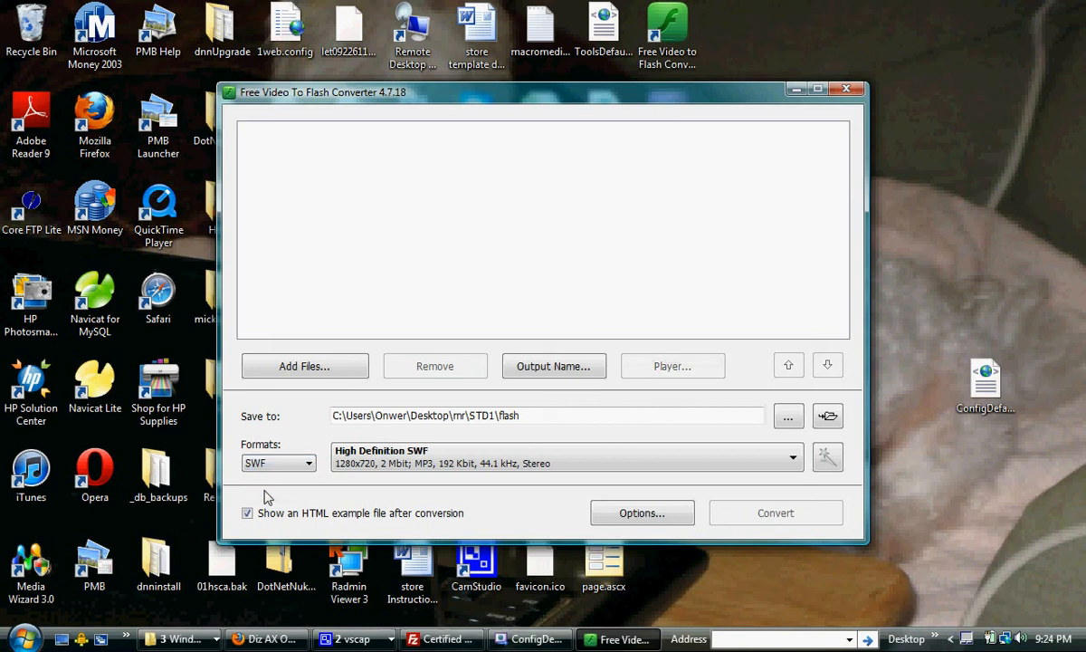
mouse_move(343, 470)
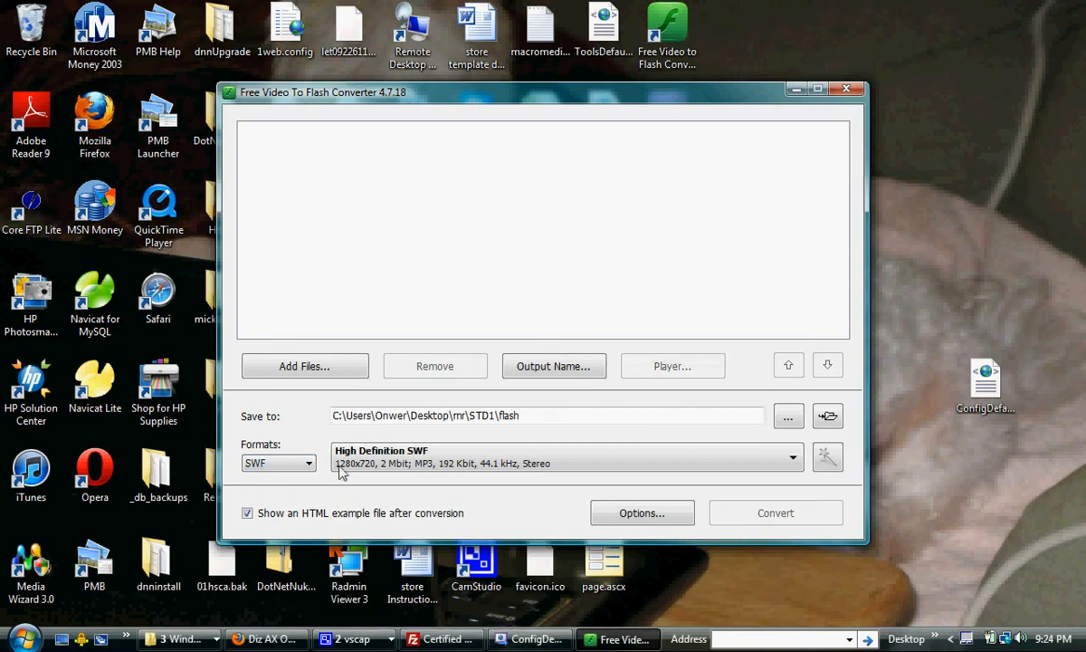
click(525, 415)
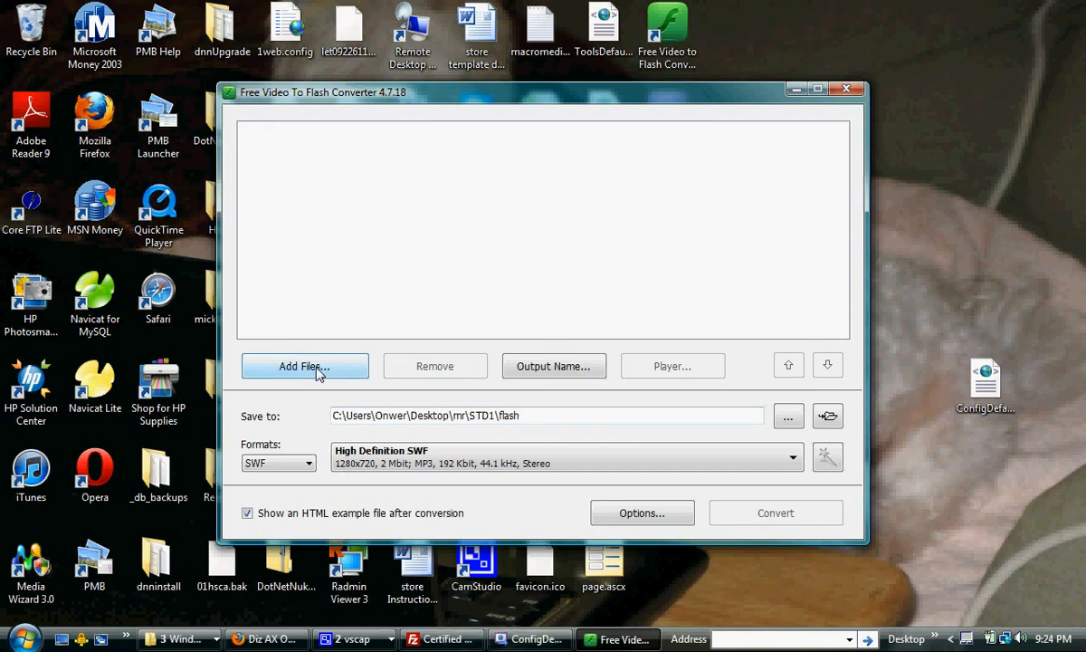
Step: Add STD1.avi (00:01:03) to the conversion file list
click(304, 365)
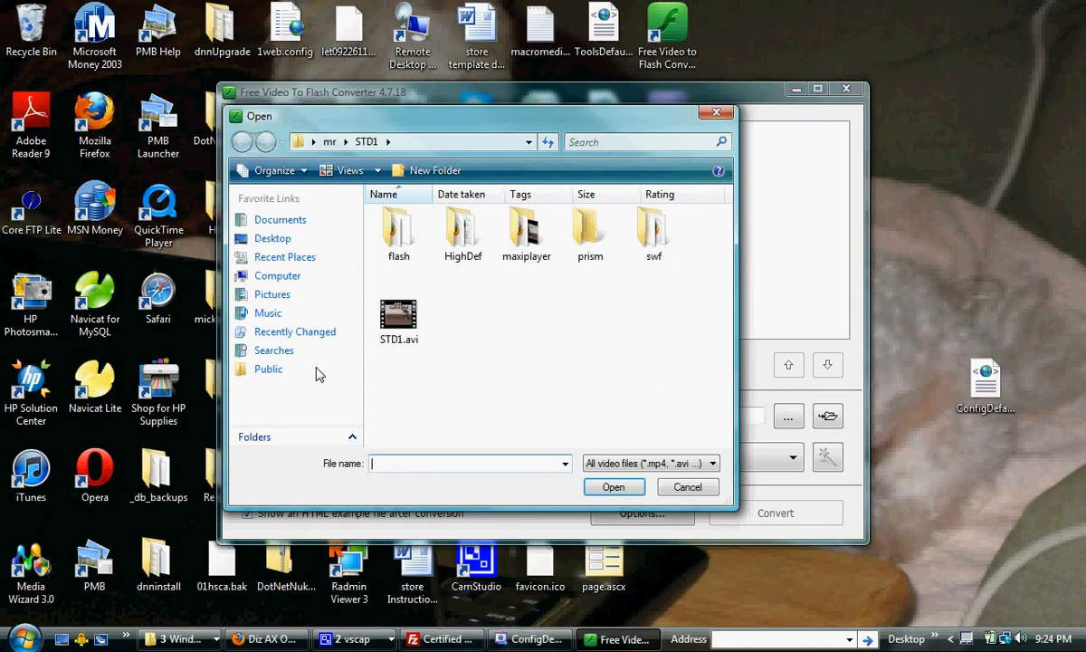
click(399, 317)
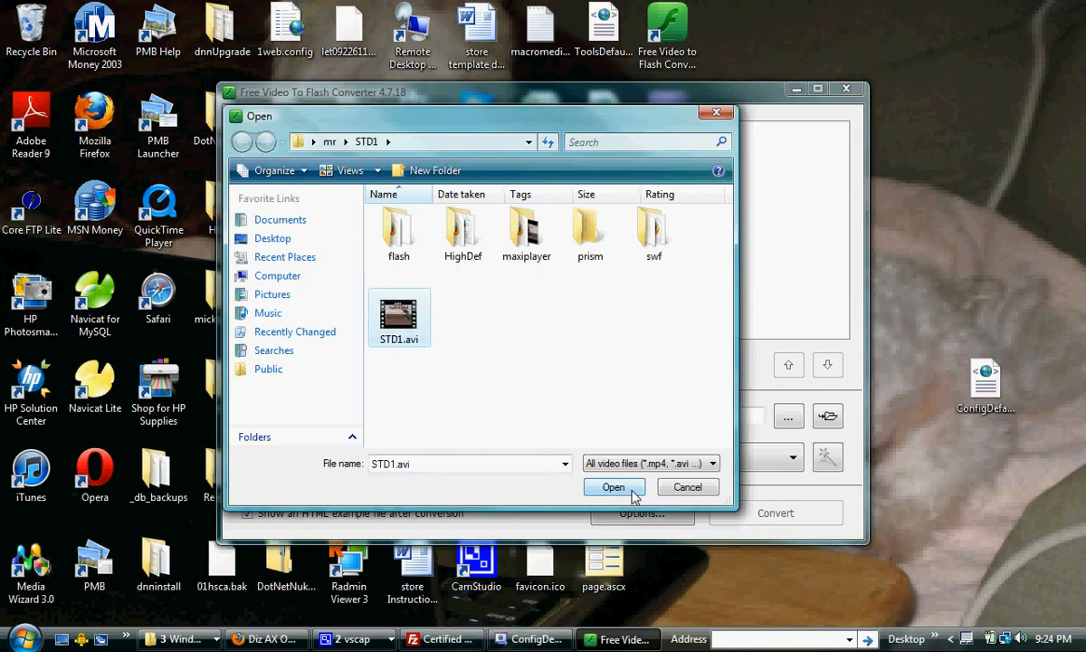
click(614, 487)
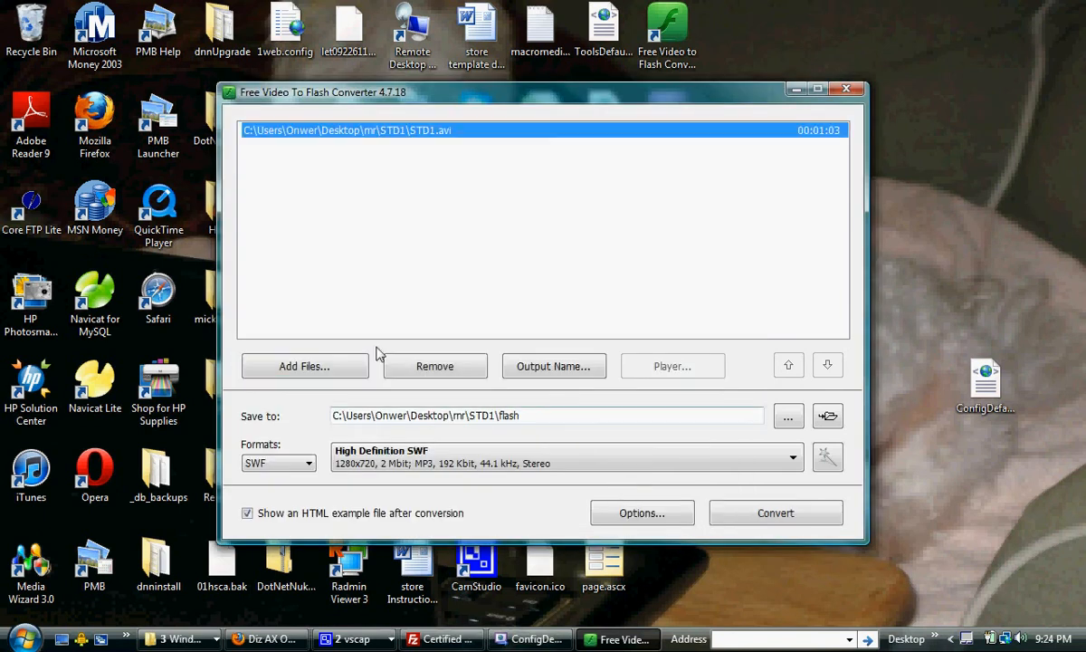
click(554, 366)
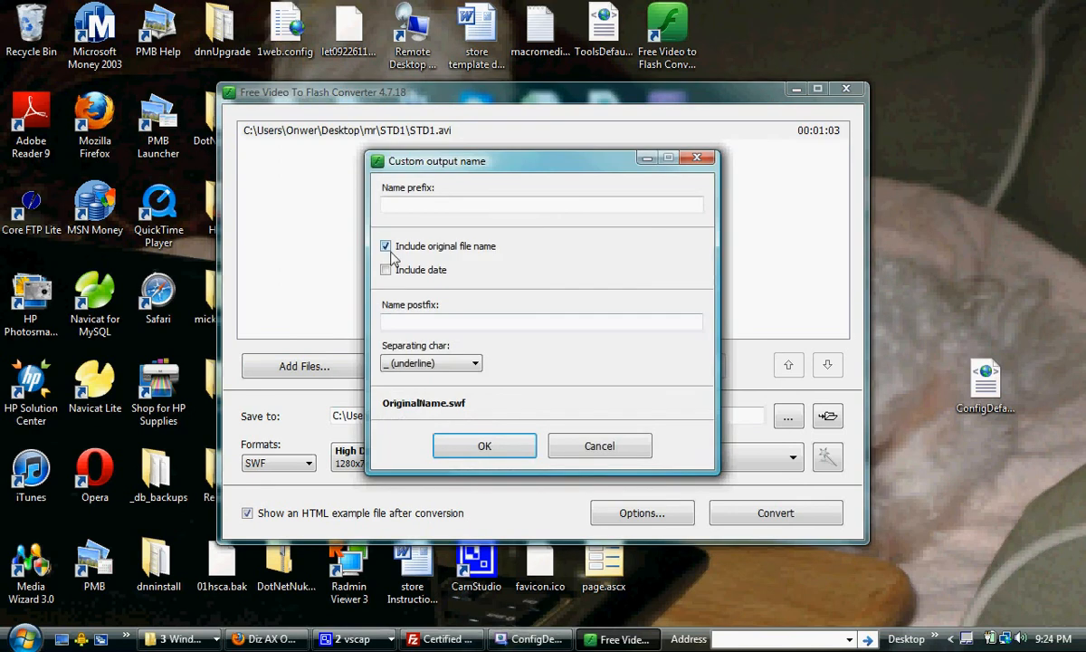
Step: Exclude the original file name and set the output name postfix to Diz_2010
click(387, 247)
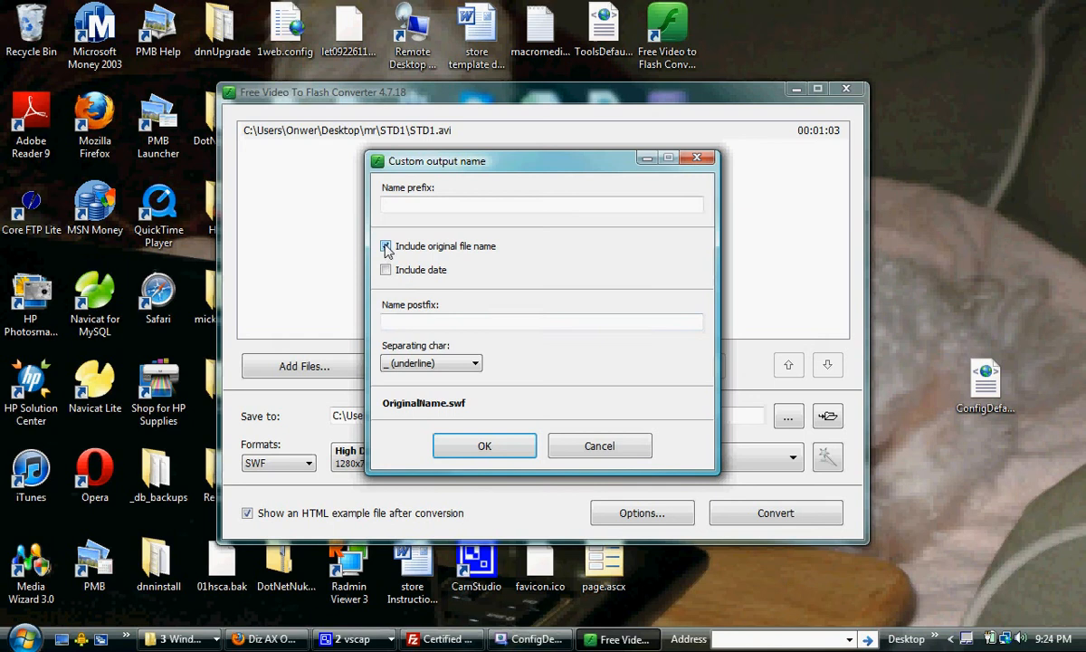
click(388, 246)
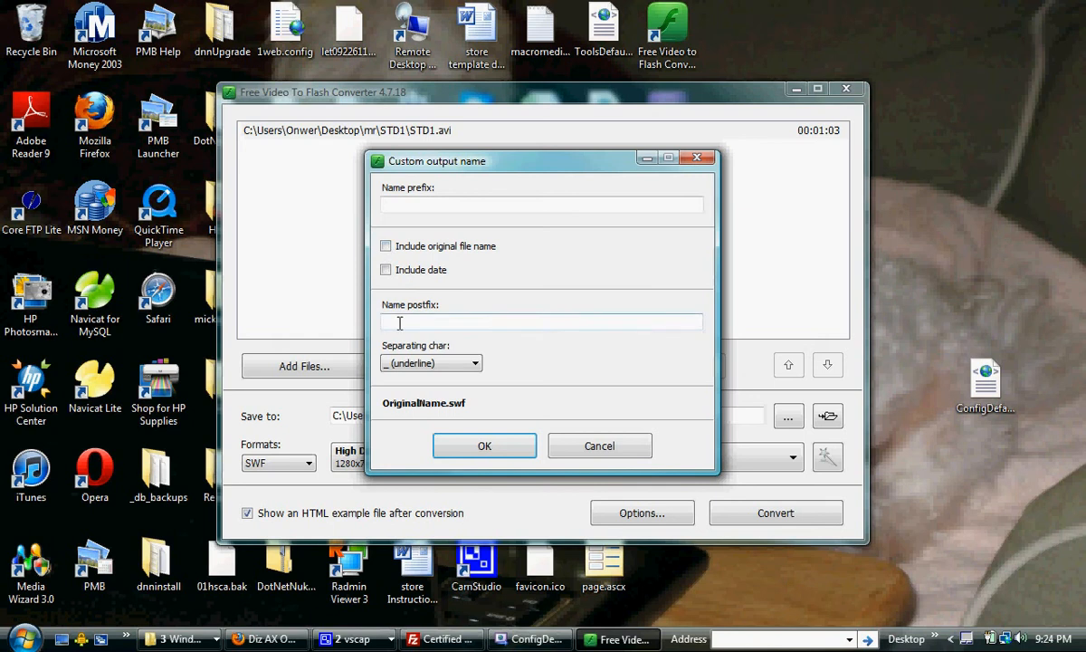
text(Di)
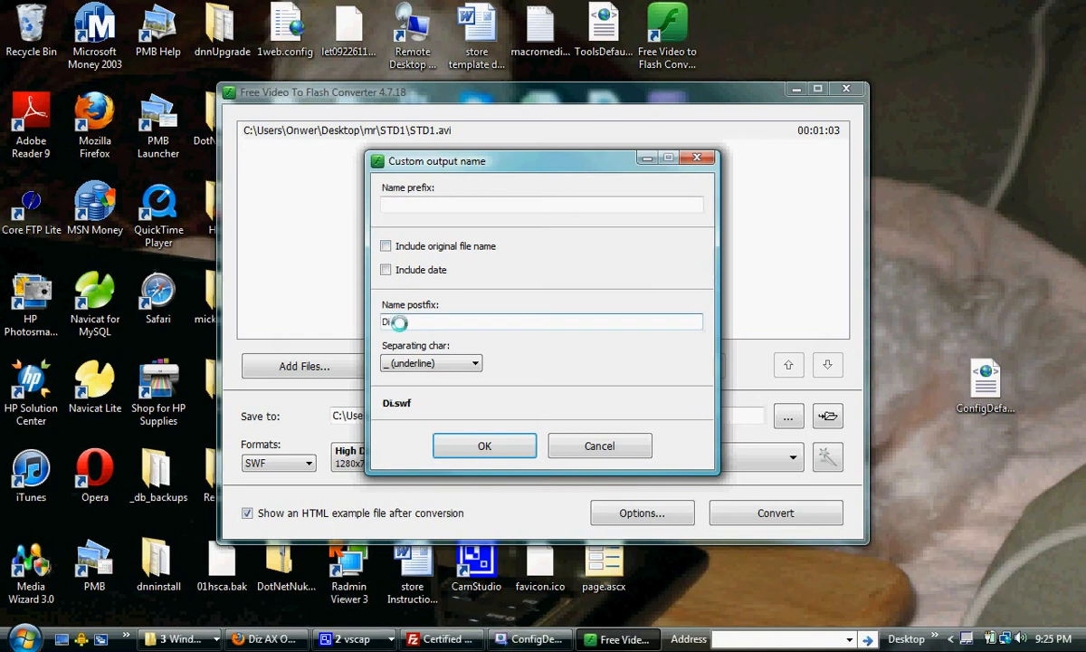
text(z_)
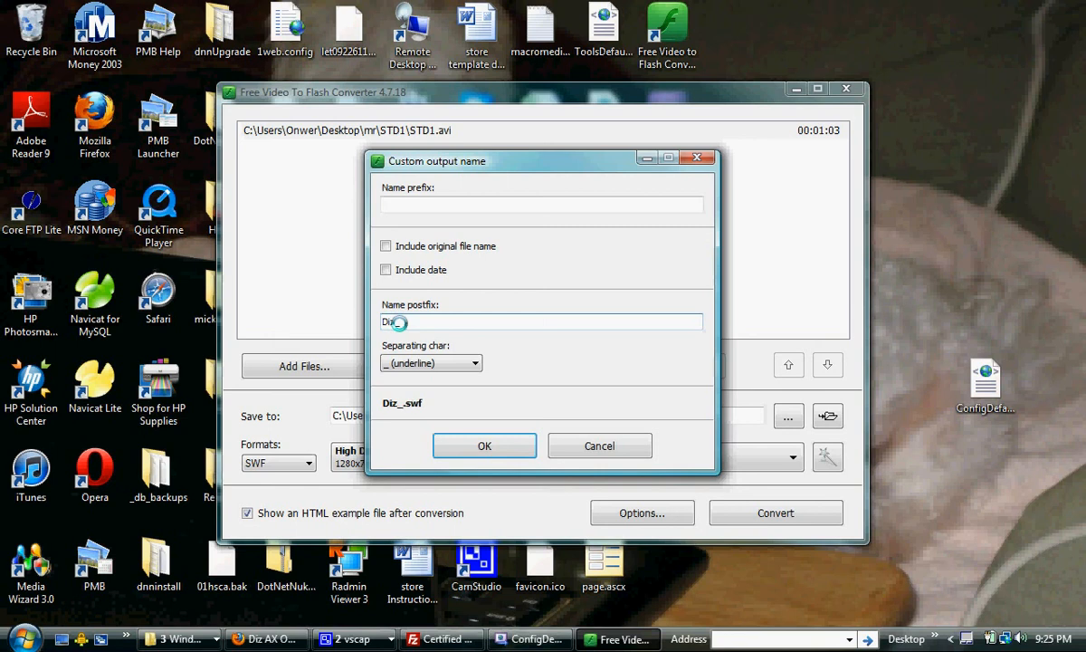
text(2010)
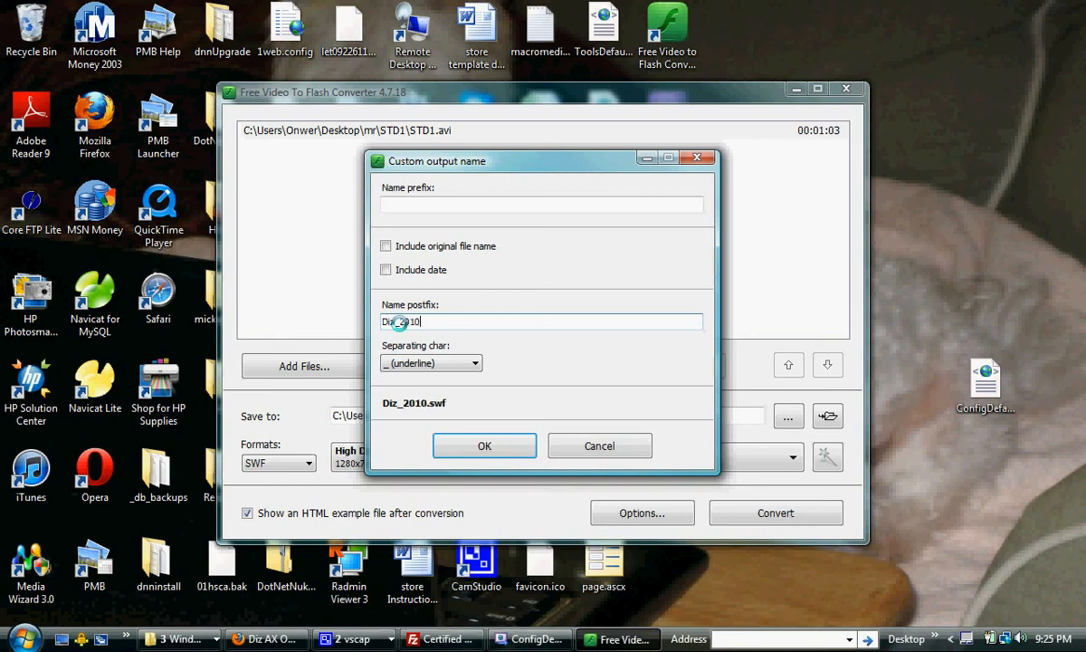
mouse_move(511, 435)
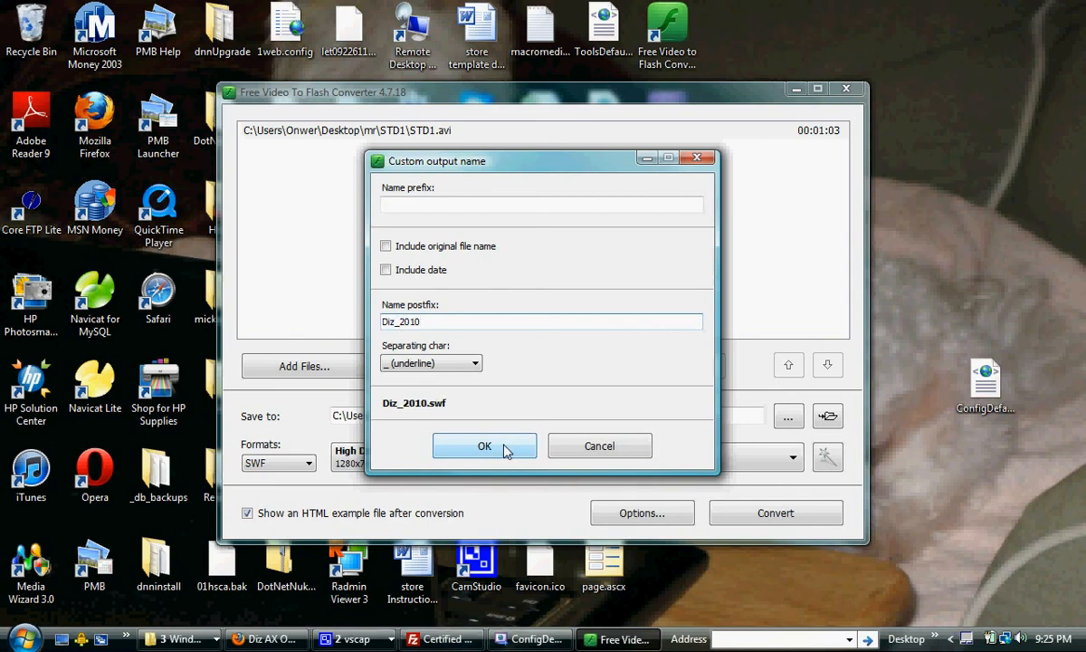
click(485, 446)
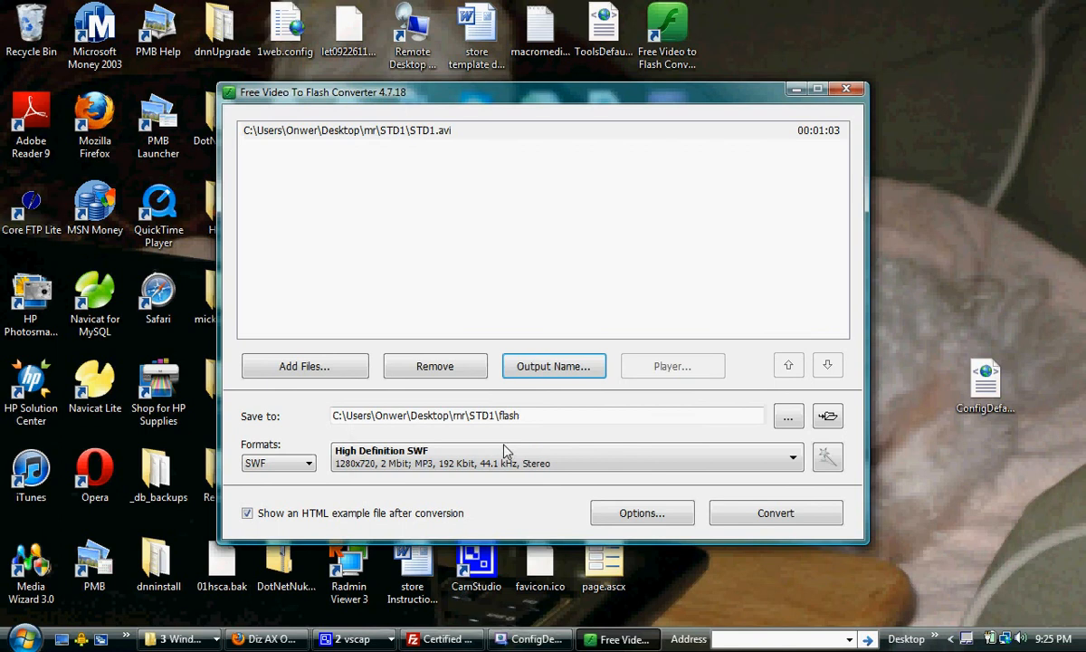
mouse_move(505, 435)
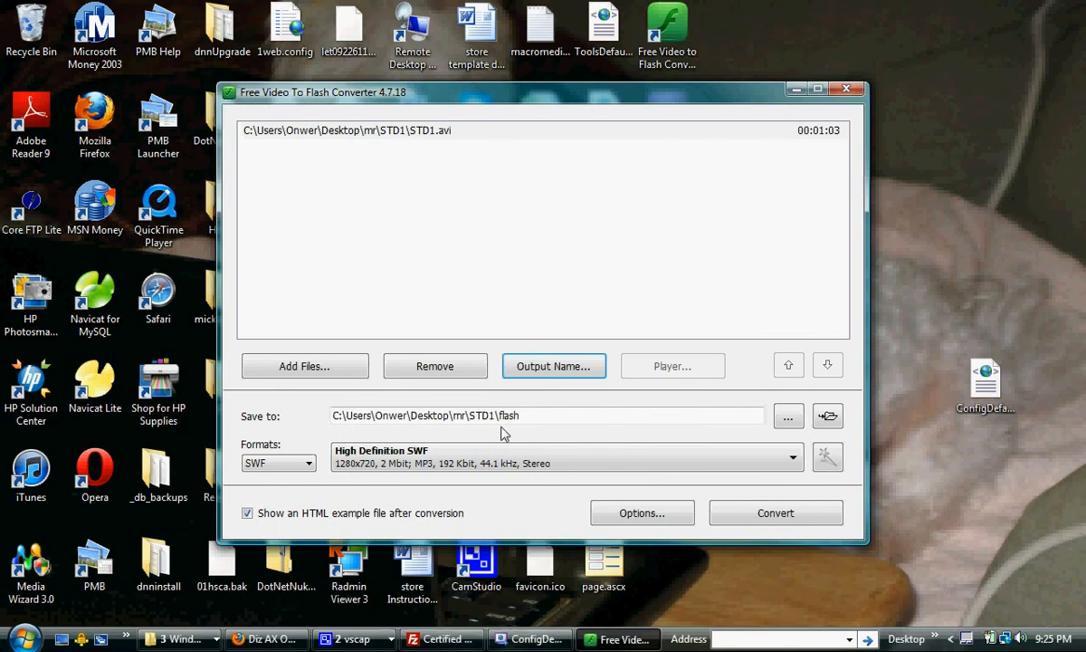
mouse_move(787, 415)
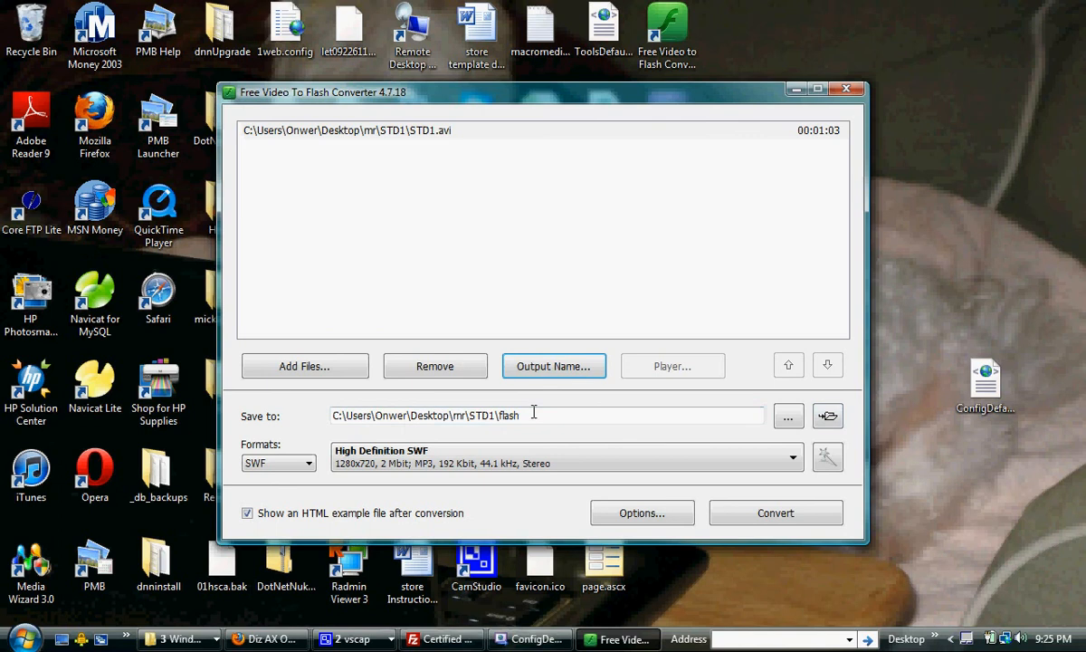
Step: Keep the STD1 flash save folder after a cancelled browse and list the SWF quality presets
click(788, 415)
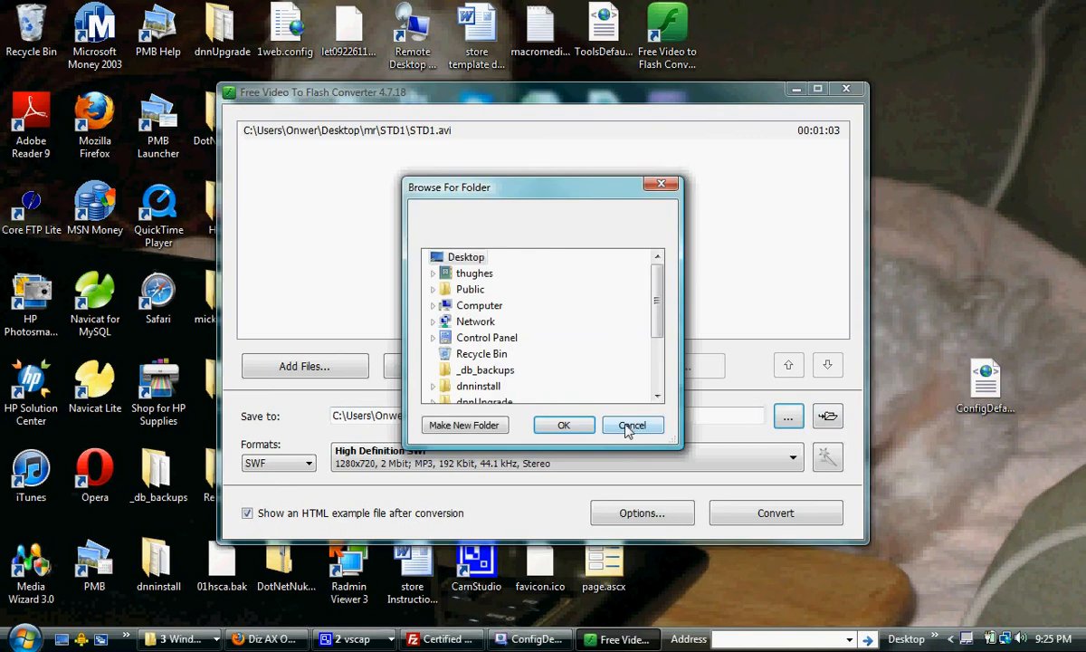
click(632, 423)
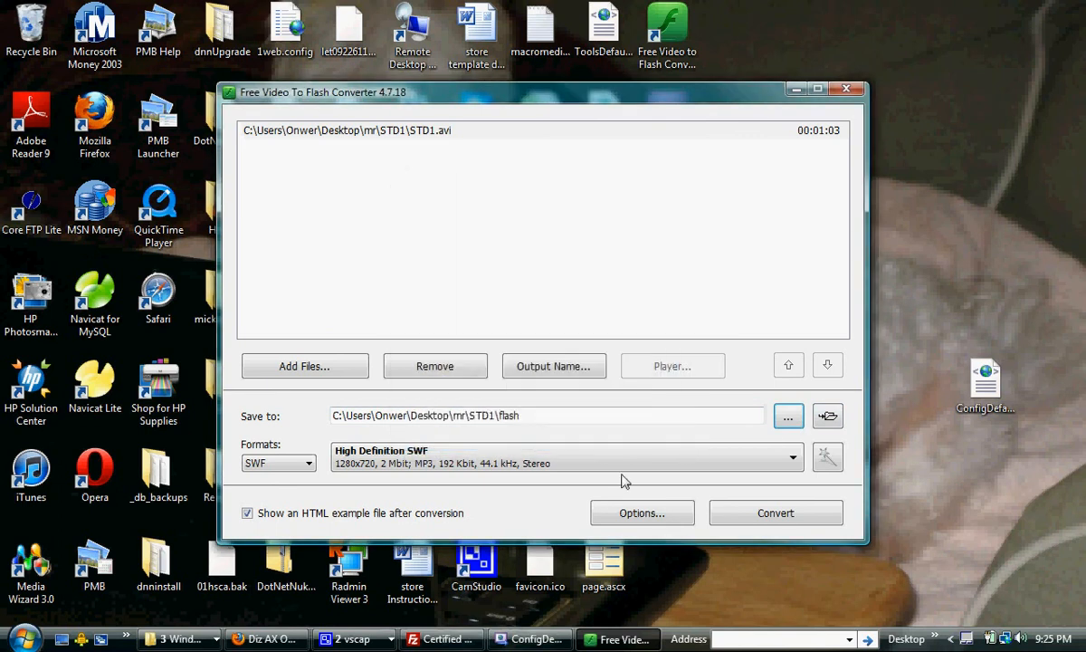
click(793, 456)
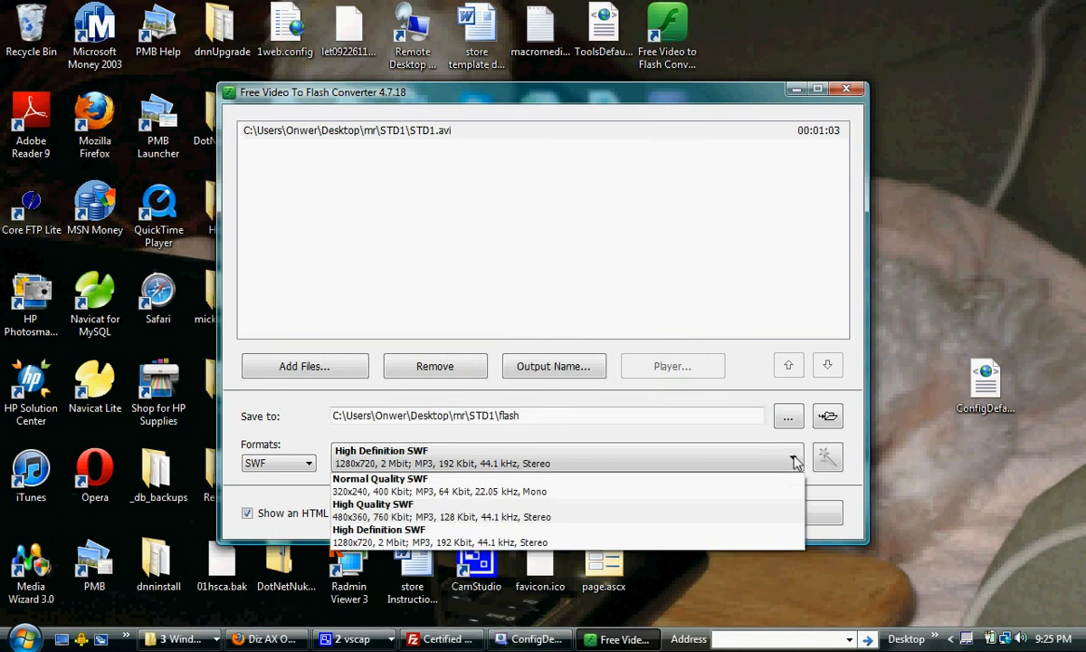
mouse_move(438, 511)
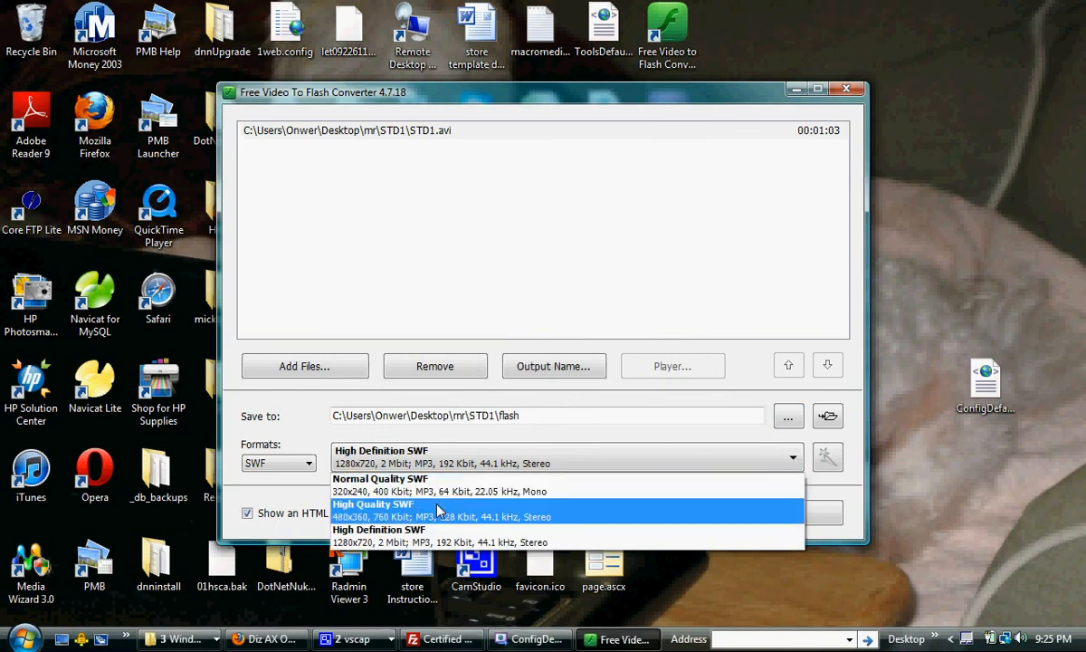
mouse_move(344, 529)
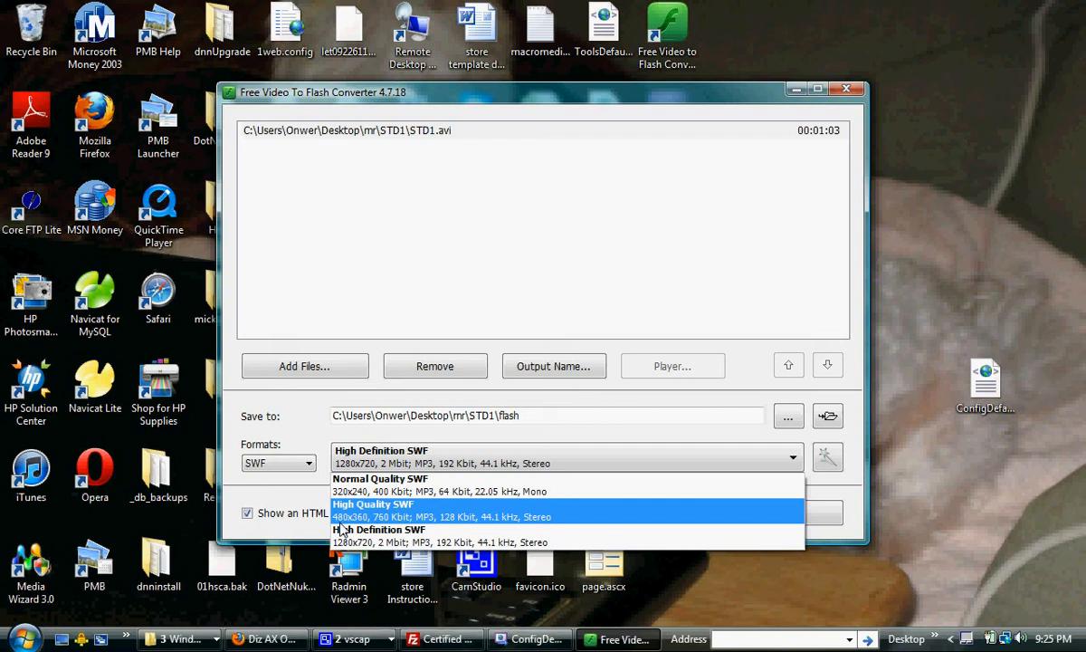
mouse_move(365, 528)
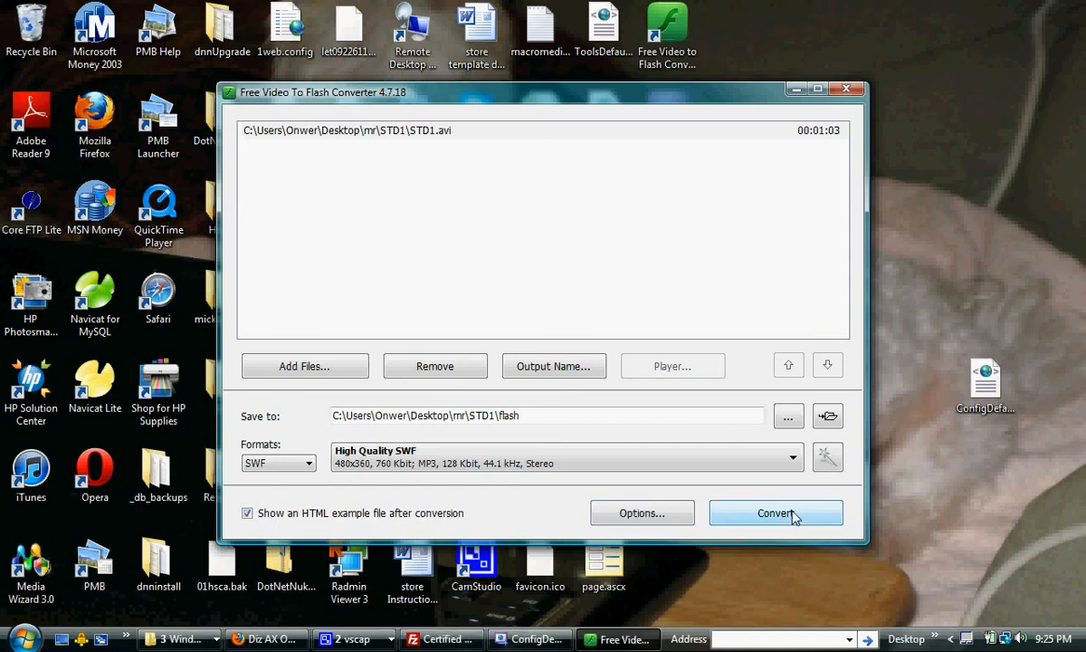
Step: Convert STD1.avi to SWF and go to the output folder when completed
click(775, 514)
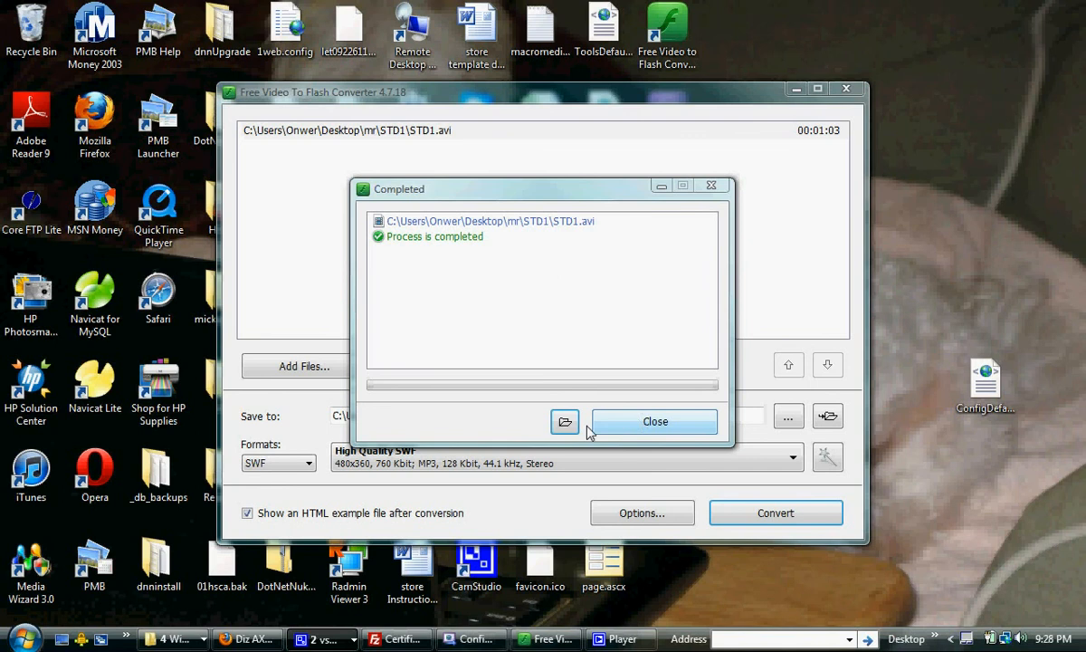
mouse_move(496, 265)
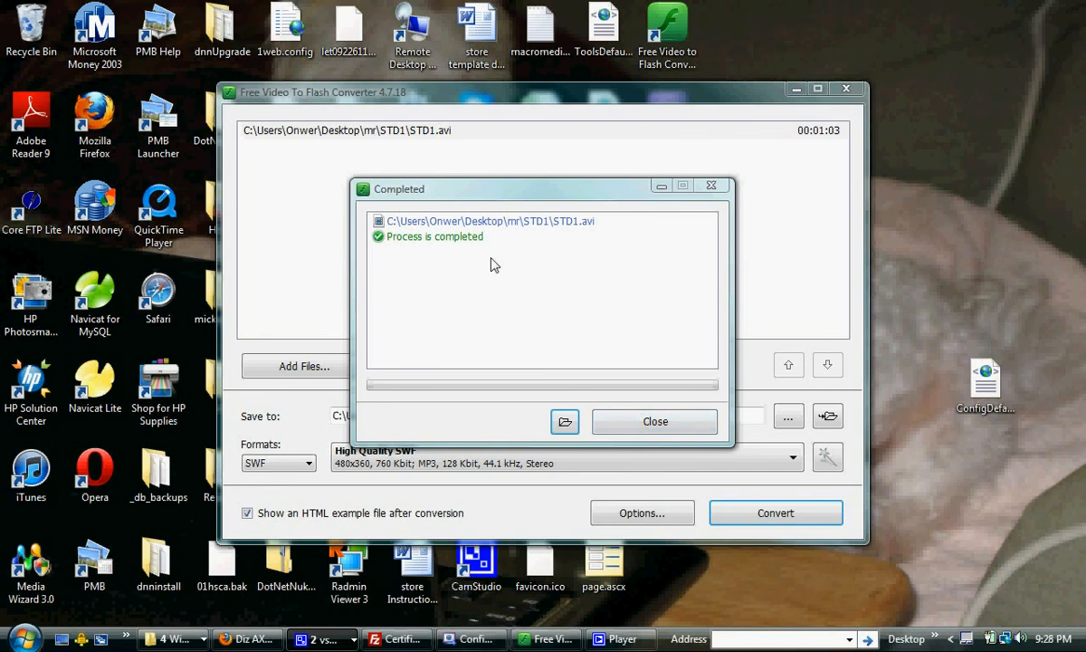
mouse_move(381, 509)
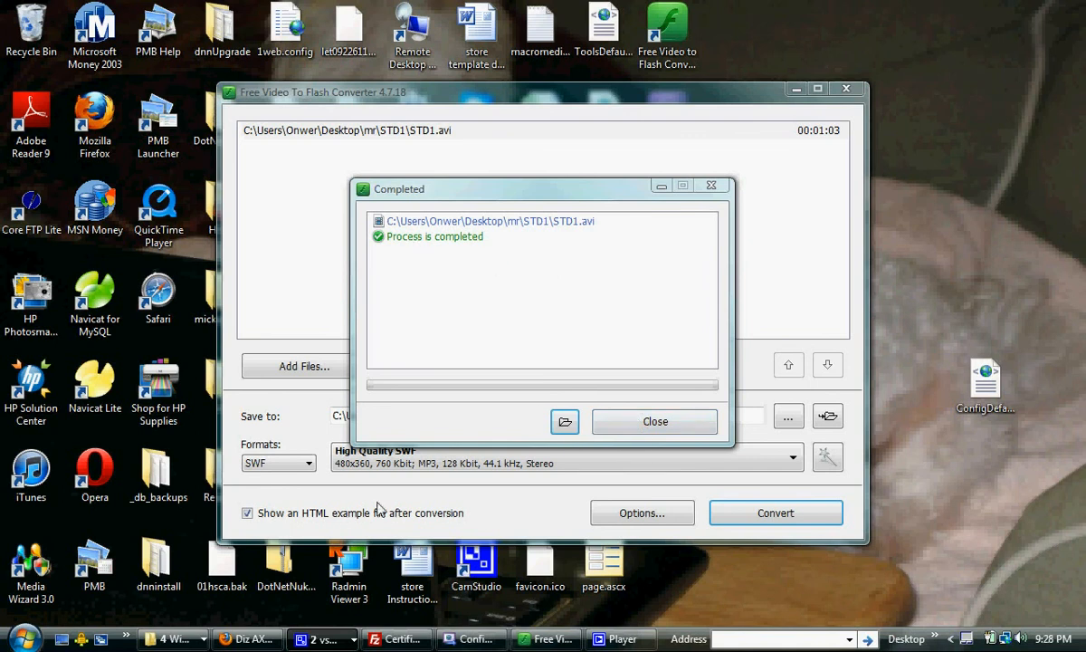
mouse_move(565, 420)
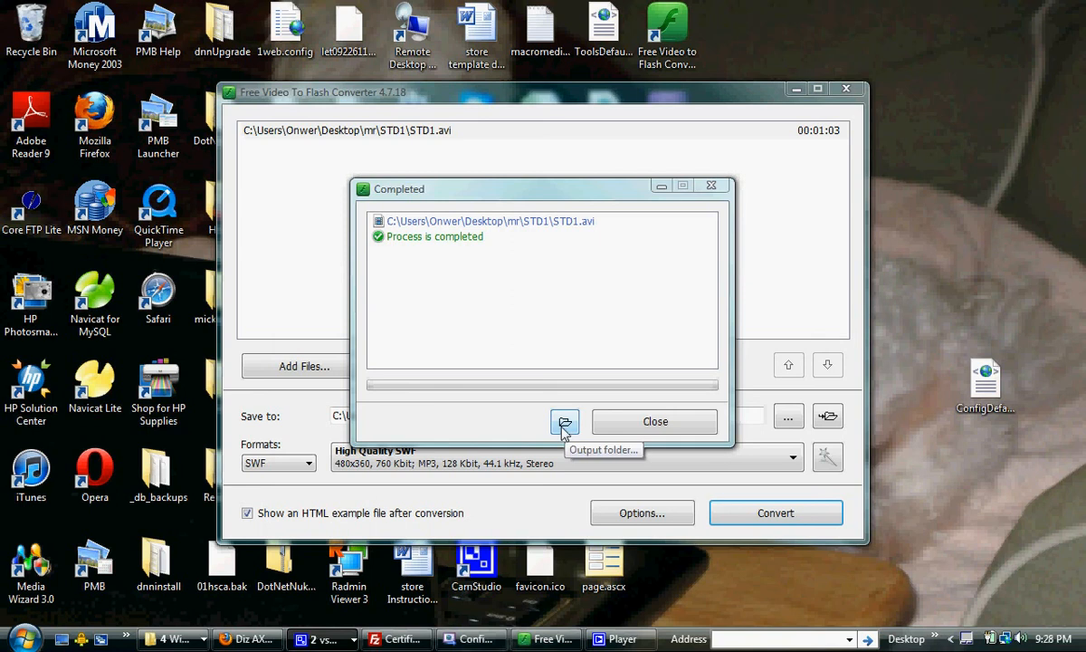
mouse_move(569, 429)
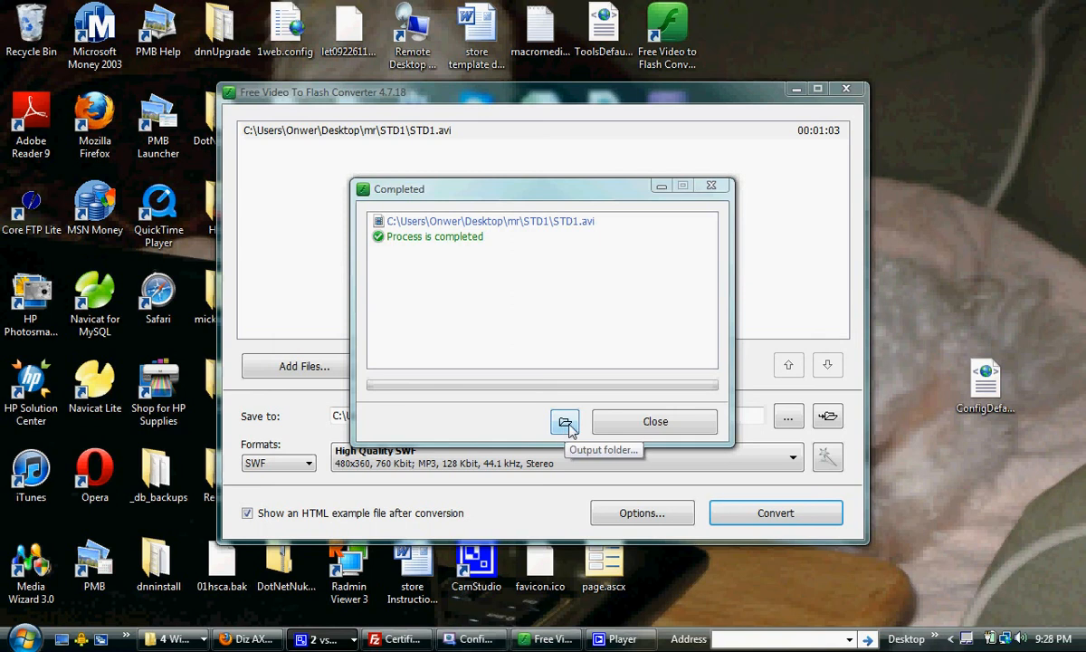
click(565, 422)
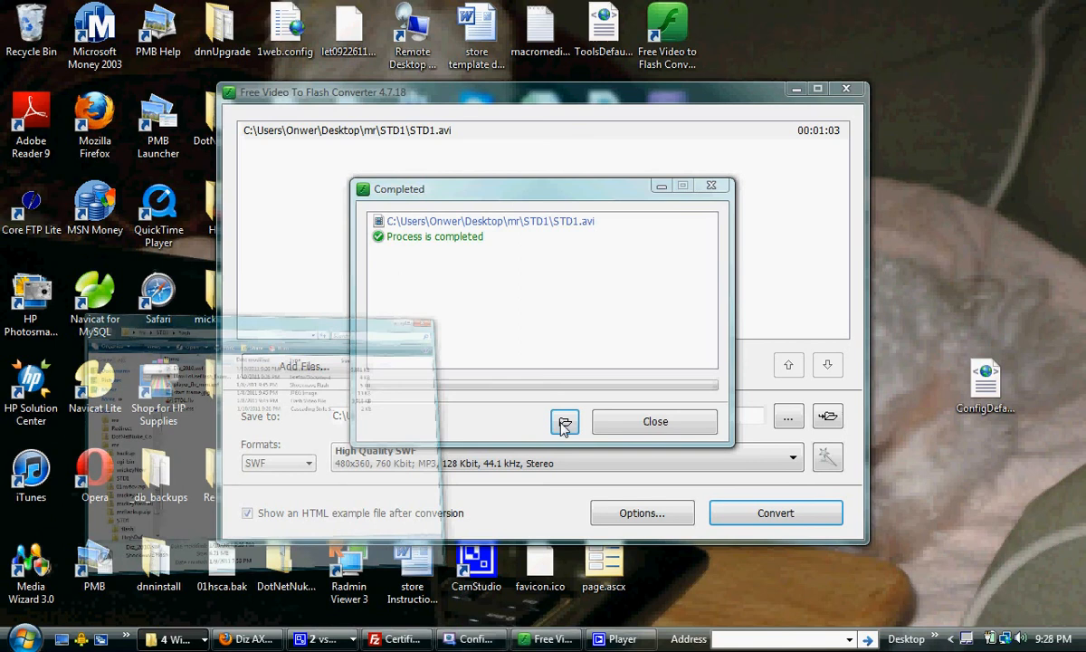
Step: Play Diz_2010.swf in Flash Player, then close the player and the flash folder
click(565, 424)
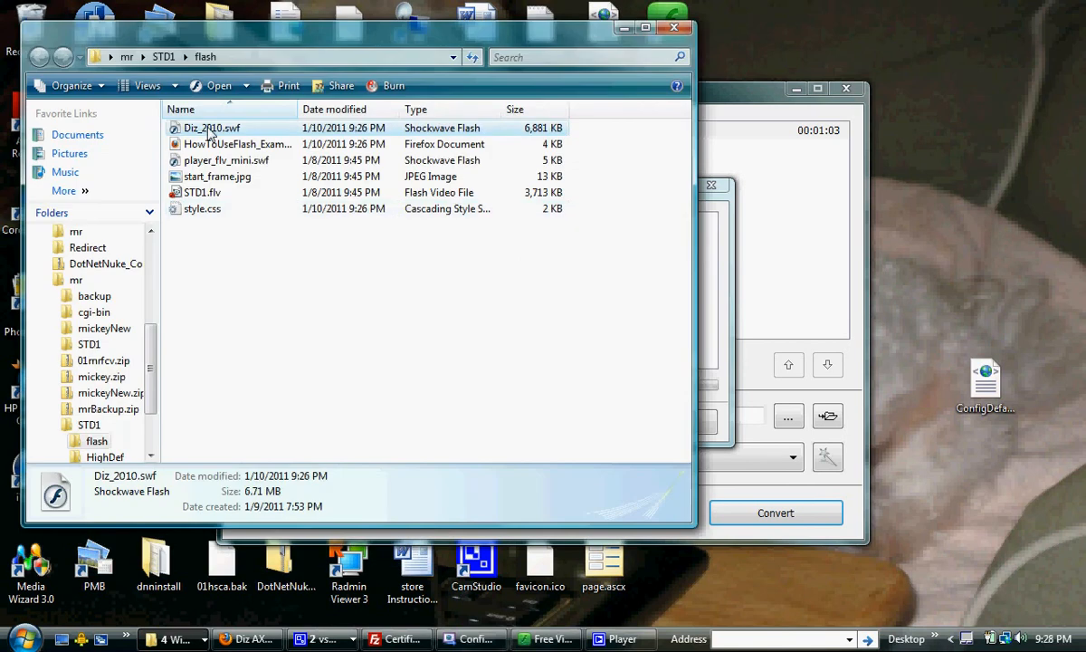
double_click(212, 126)
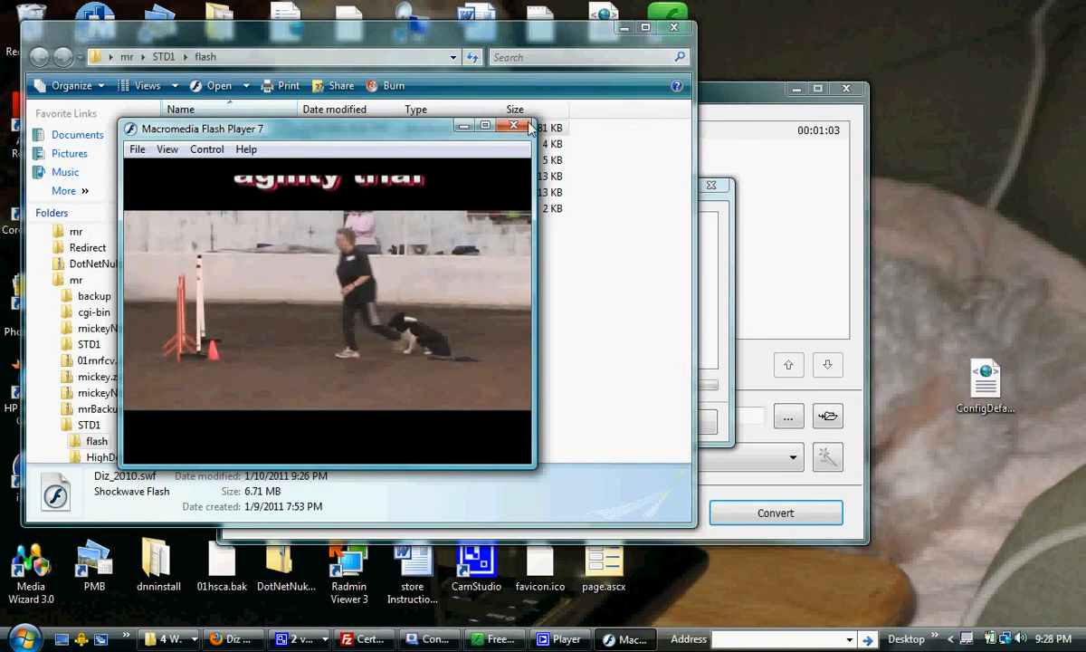
click(514, 127)
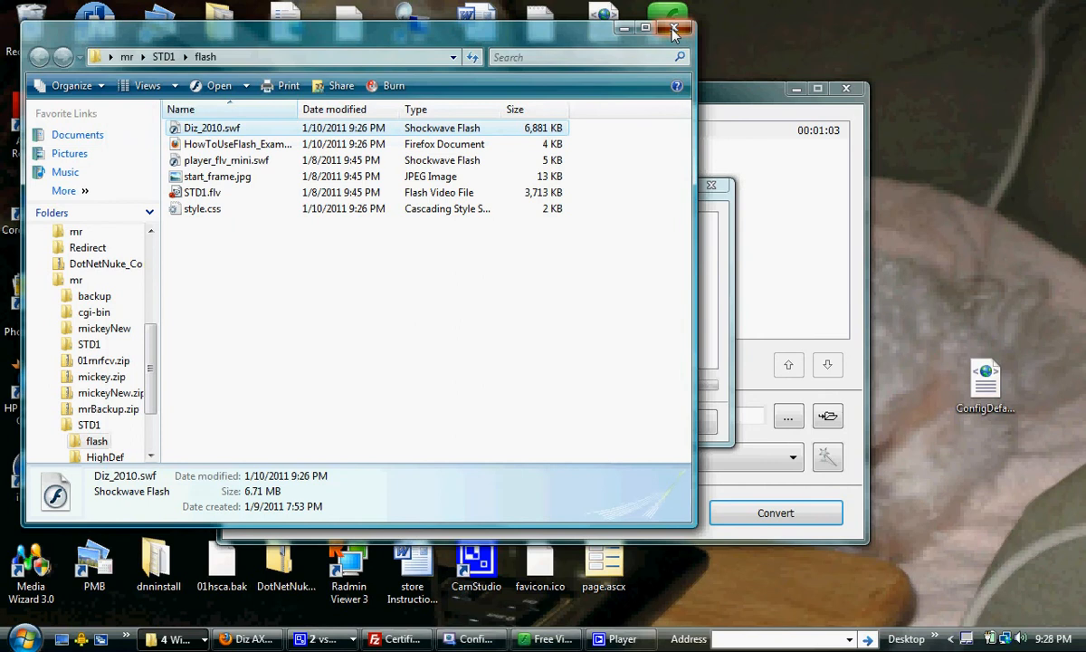
click(673, 29)
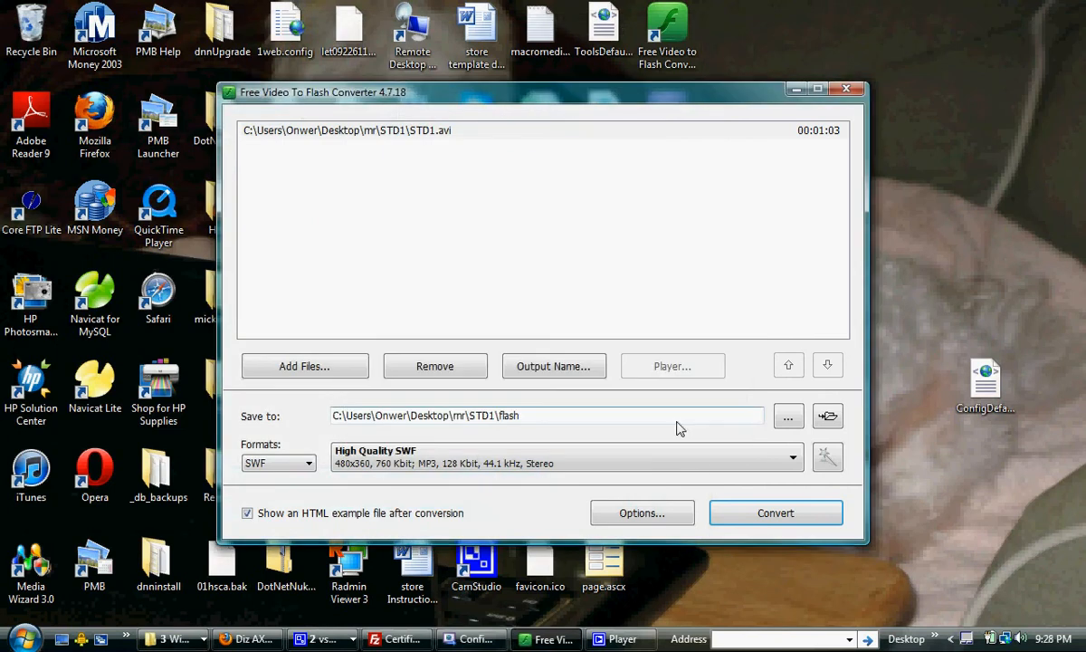